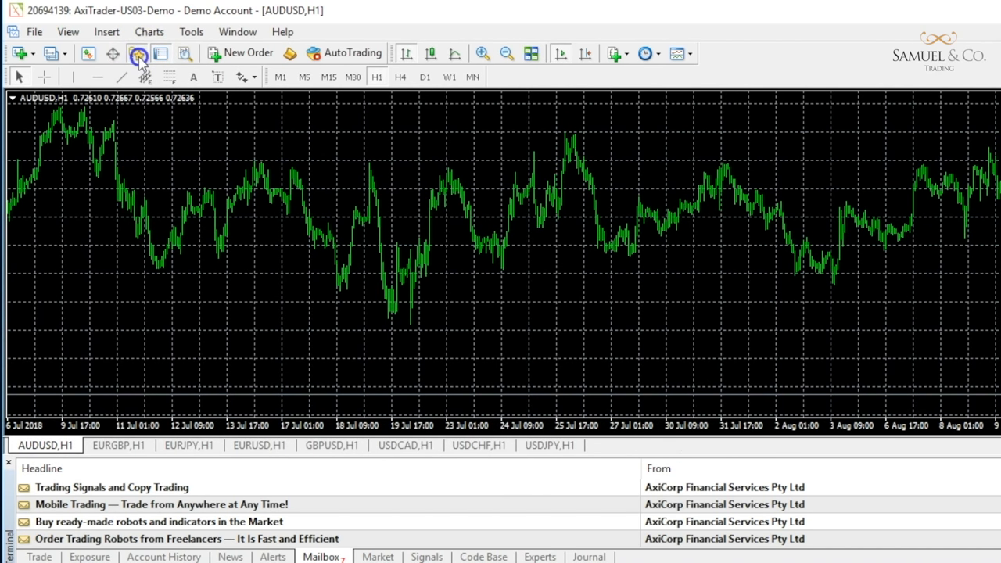
# - Show the Navigator panel with the demo account, indicators, expert advisors and scripts
pyautogui.click(139, 54)
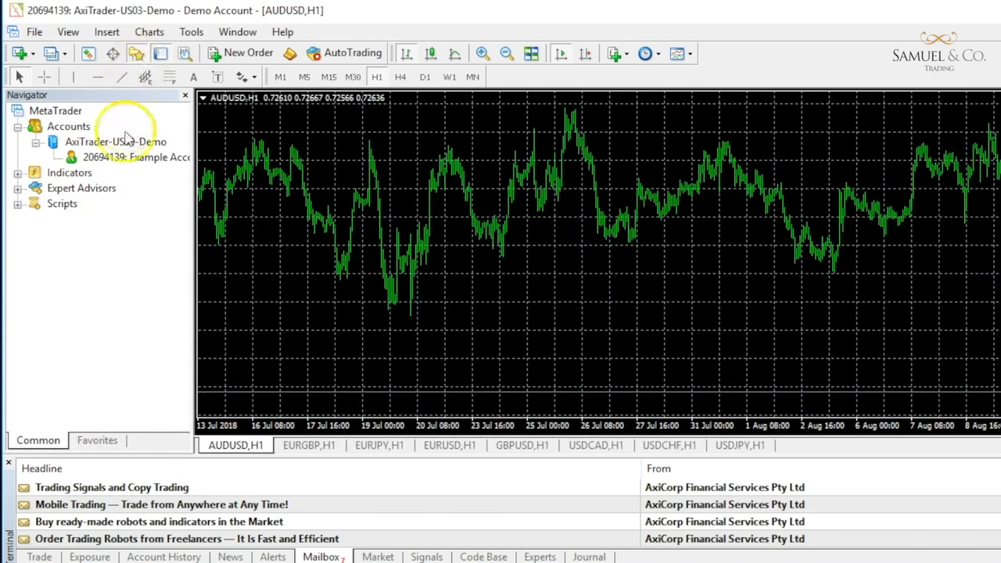
pyautogui.moveTo(112, 165)
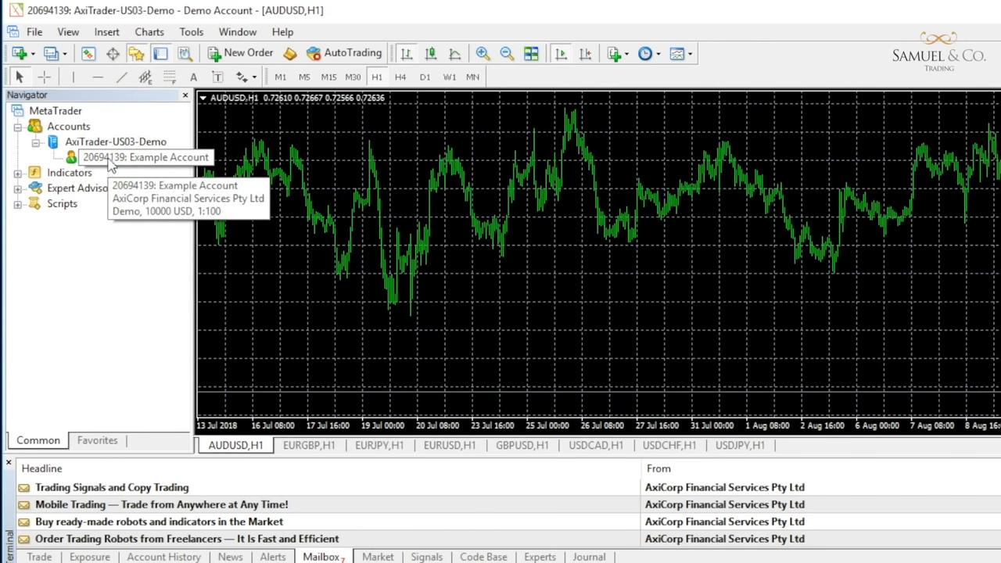
pyautogui.moveTo(69, 33)
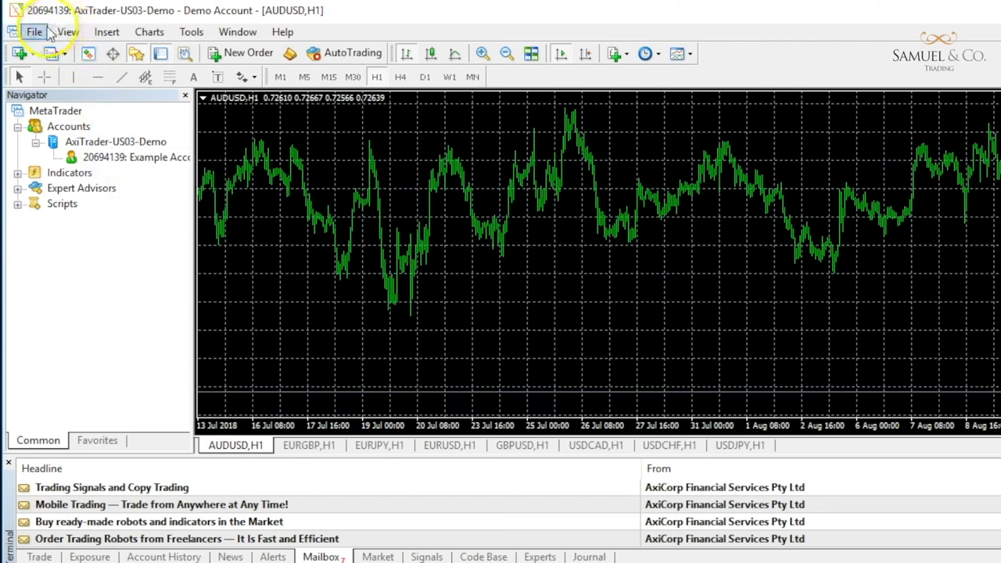
# - Bring up the Open an Account dialog listing the available trading servers
pyautogui.click(31, 32)
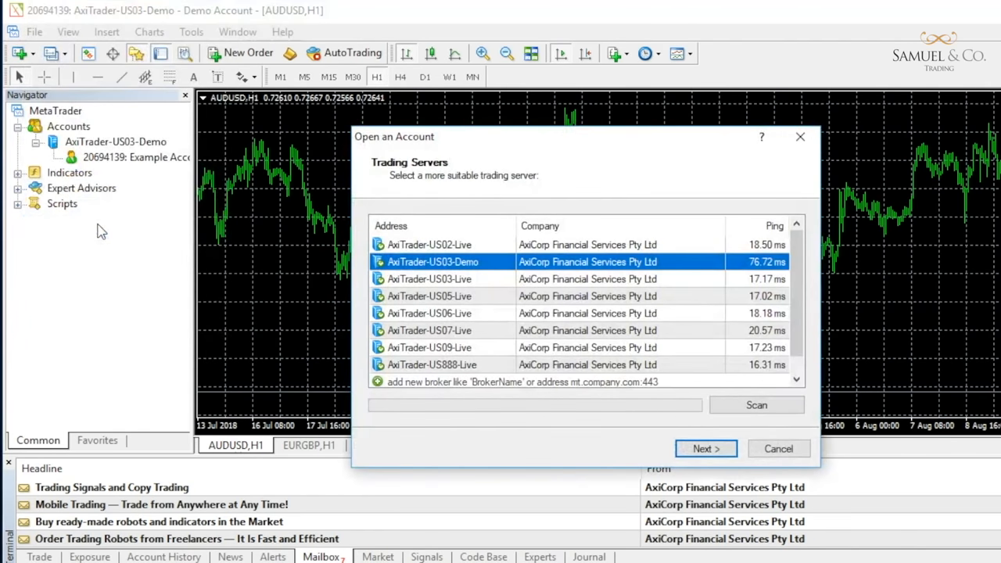
pyautogui.moveTo(110, 225)
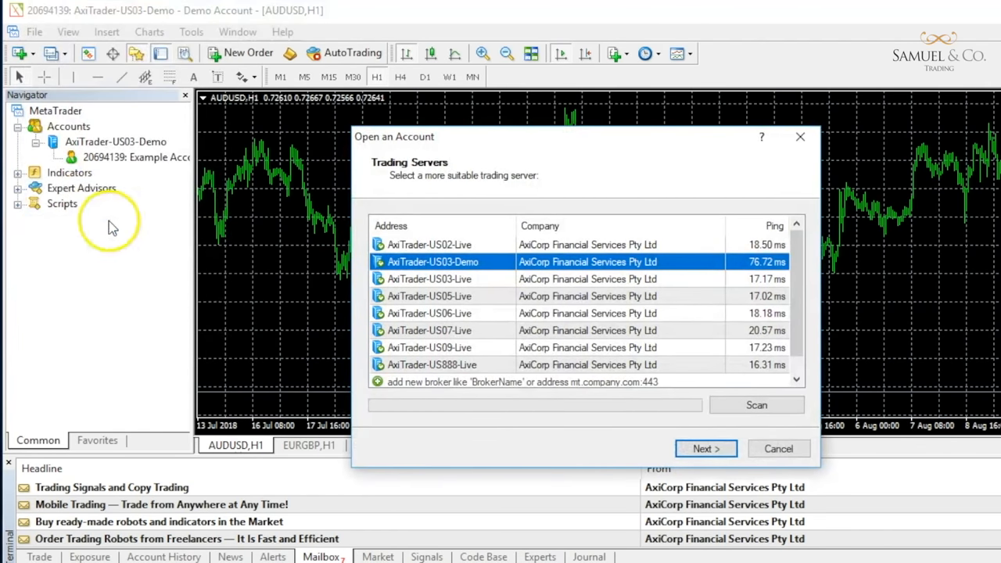
pyautogui.moveTo(112, 166)
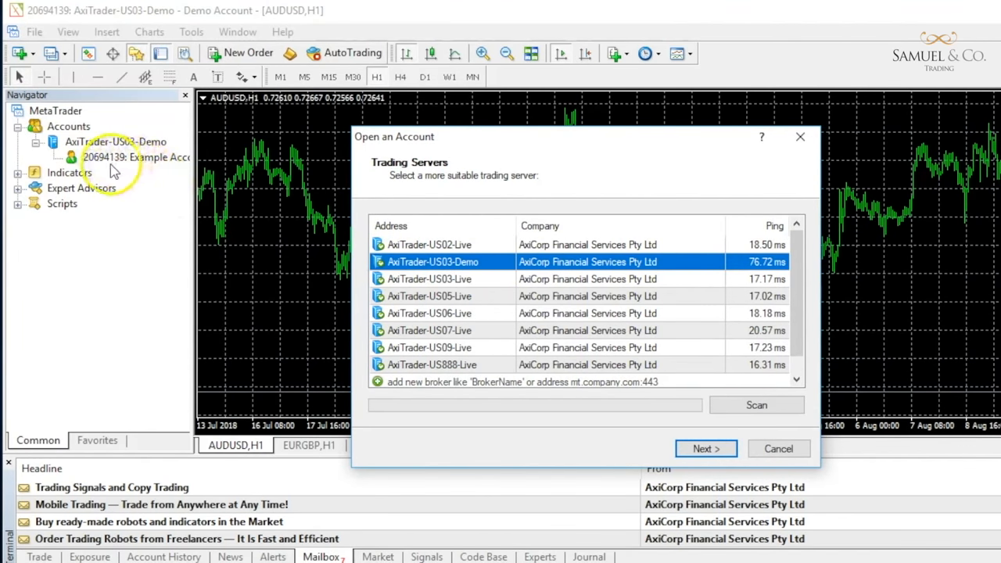
pyautogui.moveTo(119, 171)
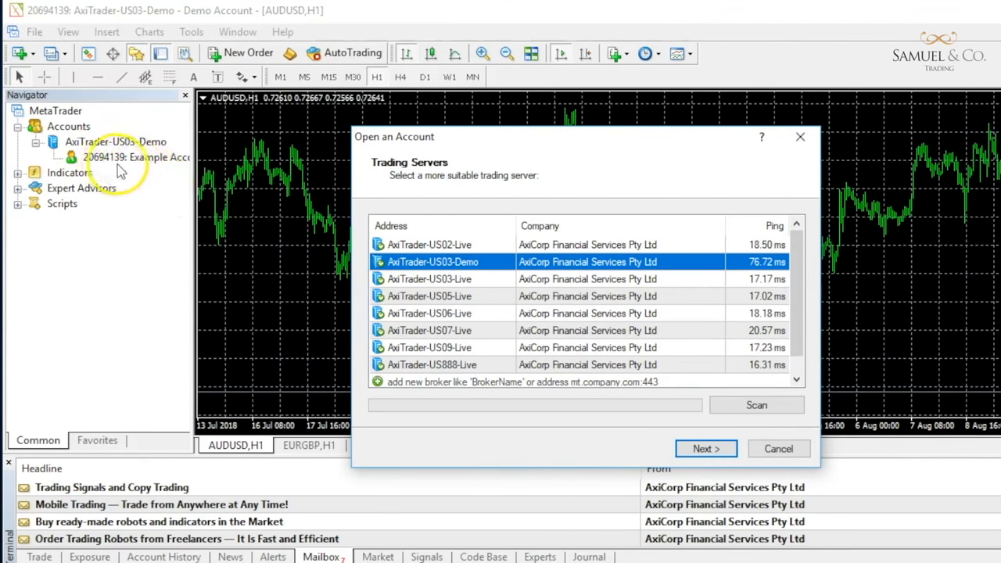
pyautogui.moveTo(453, 261)
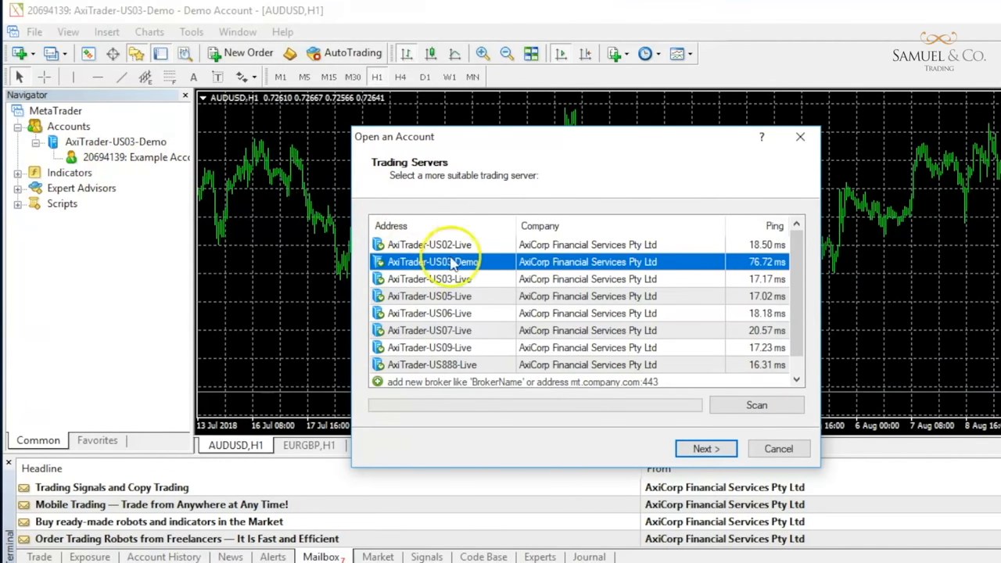
pyautogui.click(779, 448)
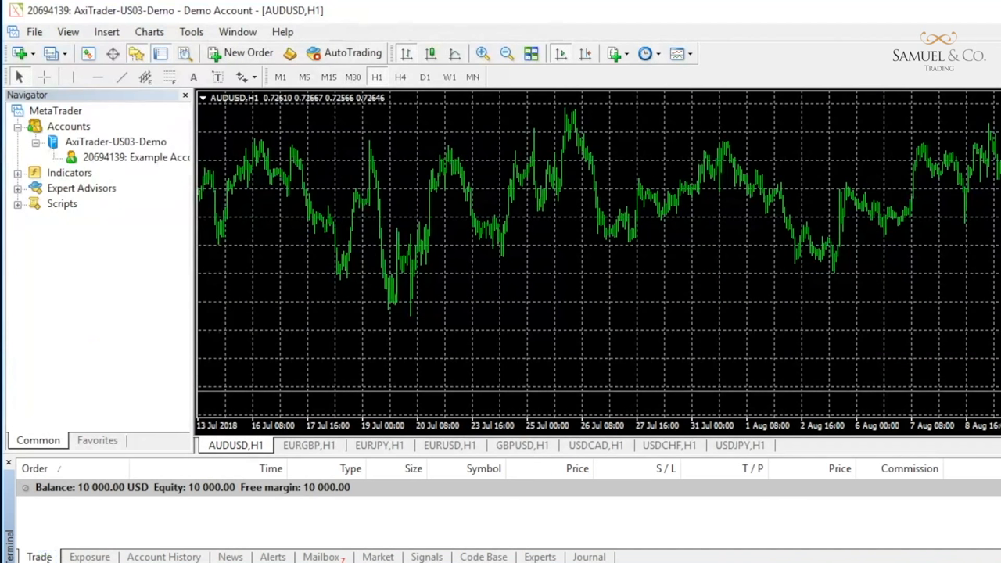
pyautogui.moveTo(78, 513)
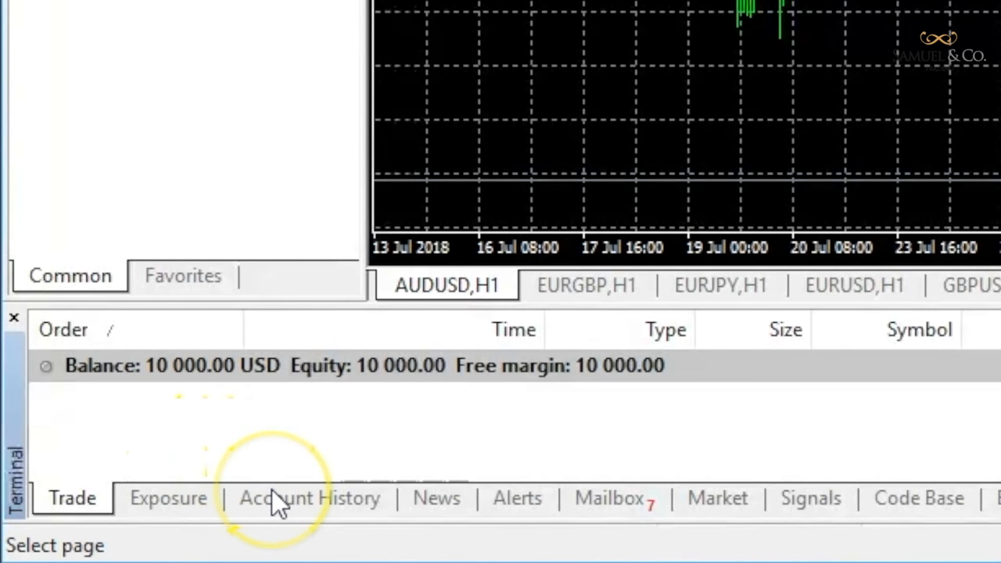
# - Show the Account History tab with the 10 000.00 deposit entry dated 2018.08.14
pyautogui.click(310, 498)
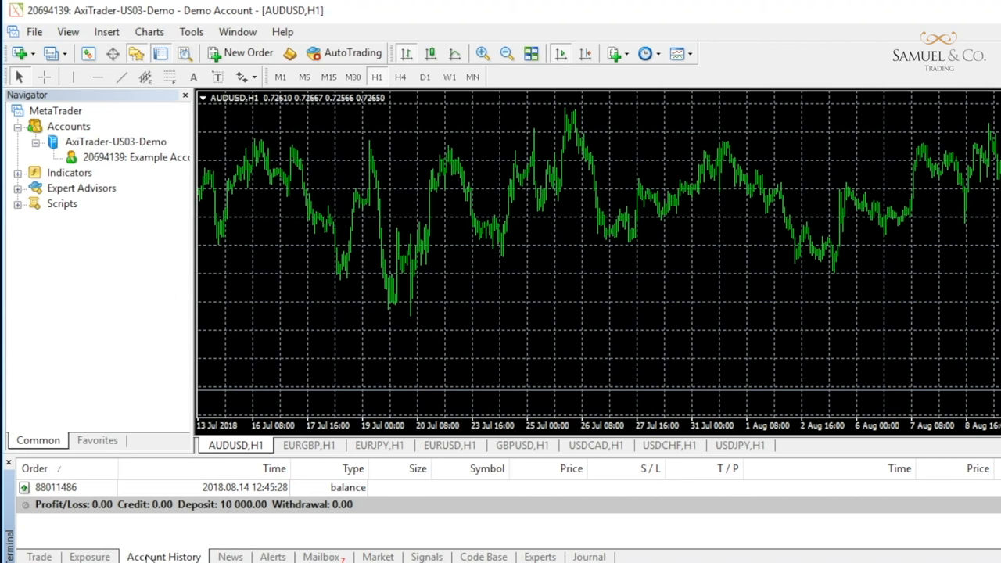
# - Switch the terminal back to the Trade tab showing the 10 000.00 USD balance
pyautogui.click(38, 557)
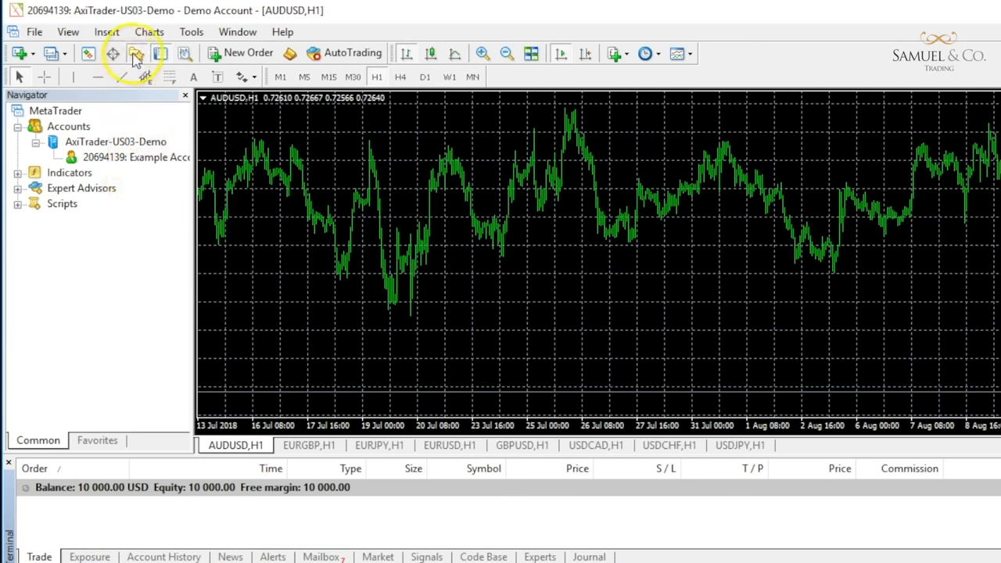
# - Hide the navigator and terminal so the AUDUSD hourly chart fills the window
pyautogui.click(136, 53)
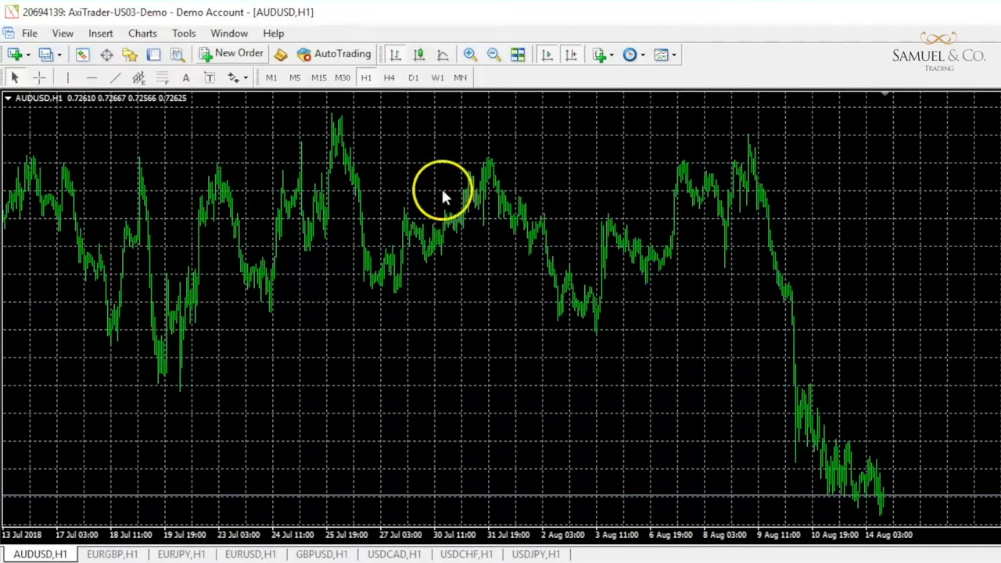
pyautogui.moveTo(395, 53)
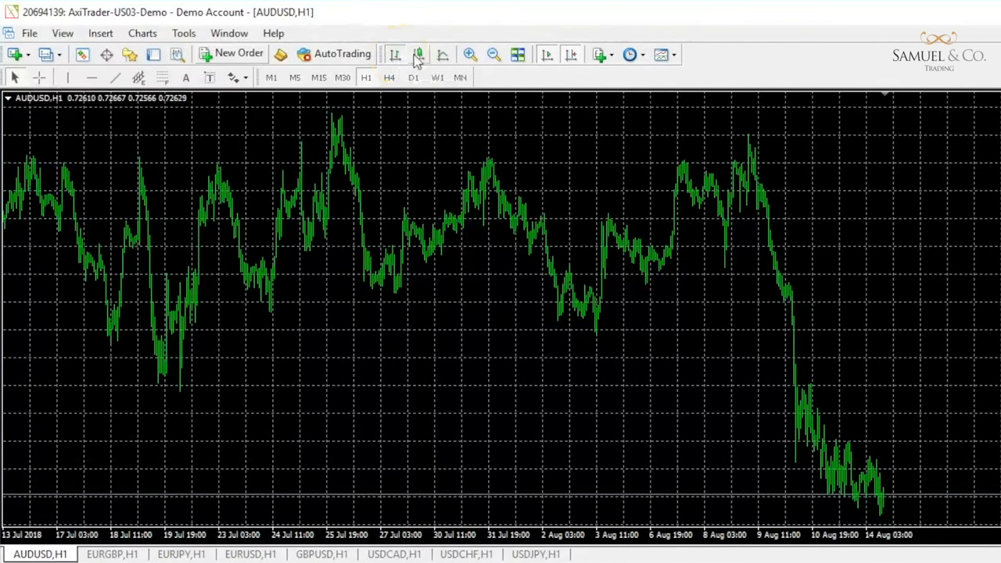
pyautogui.moveTo(420, 53)
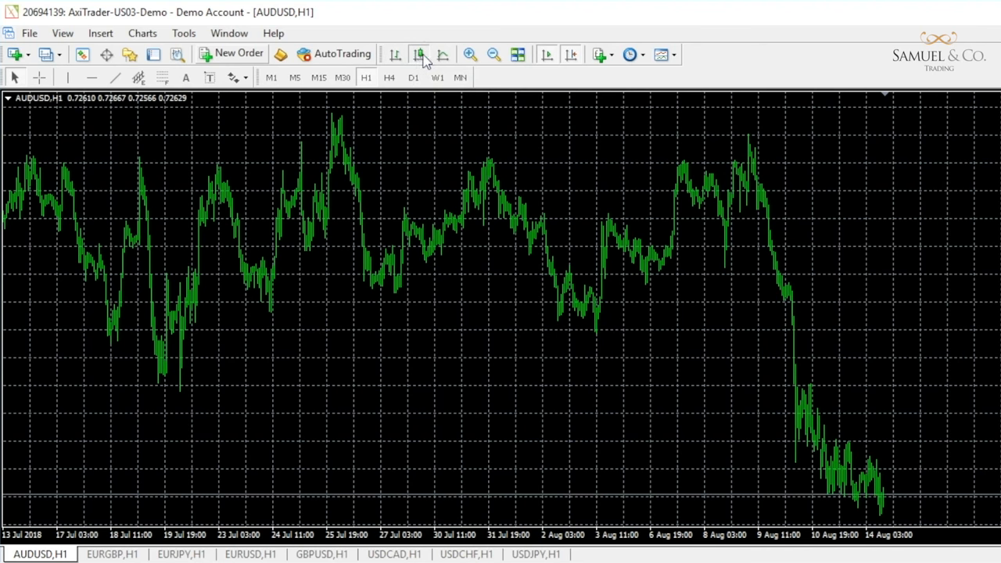
pyautogui.click(466, 53)
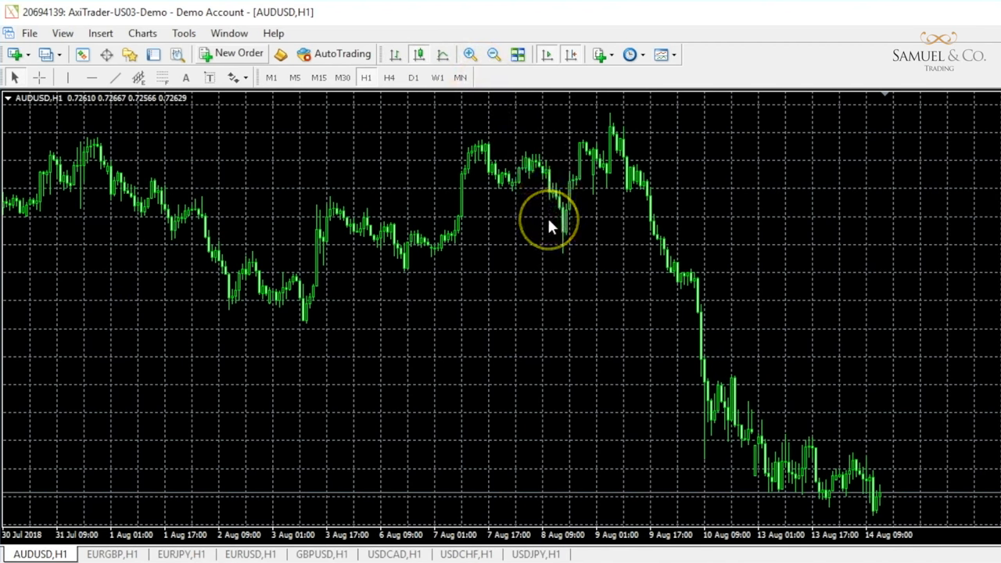
pyautogui.moveTo(551, 229)
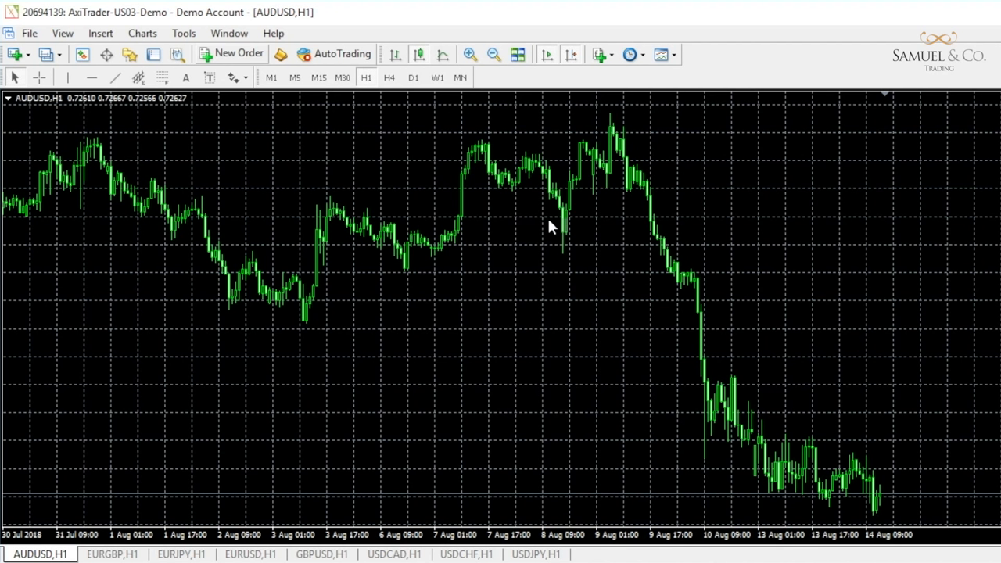
pyautogui.moveTo(429, 55)
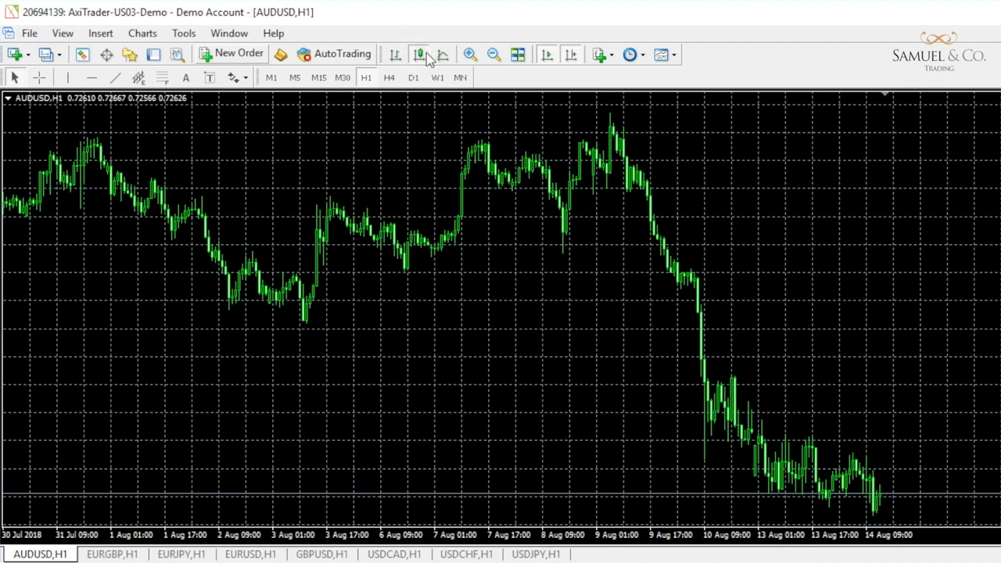
pyautogui.moveTo(446, 53)
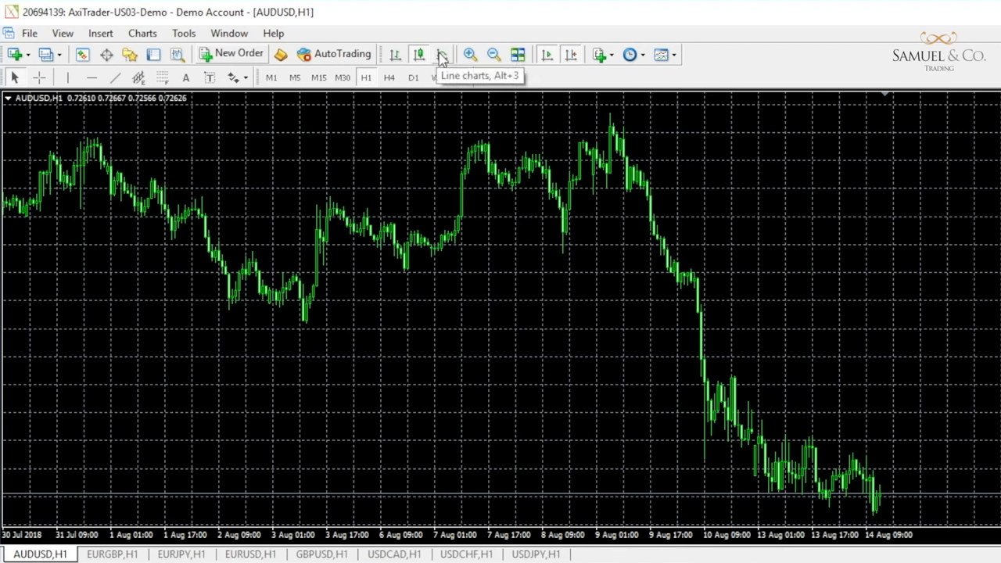
pyautogui.moveTo(423, 55)
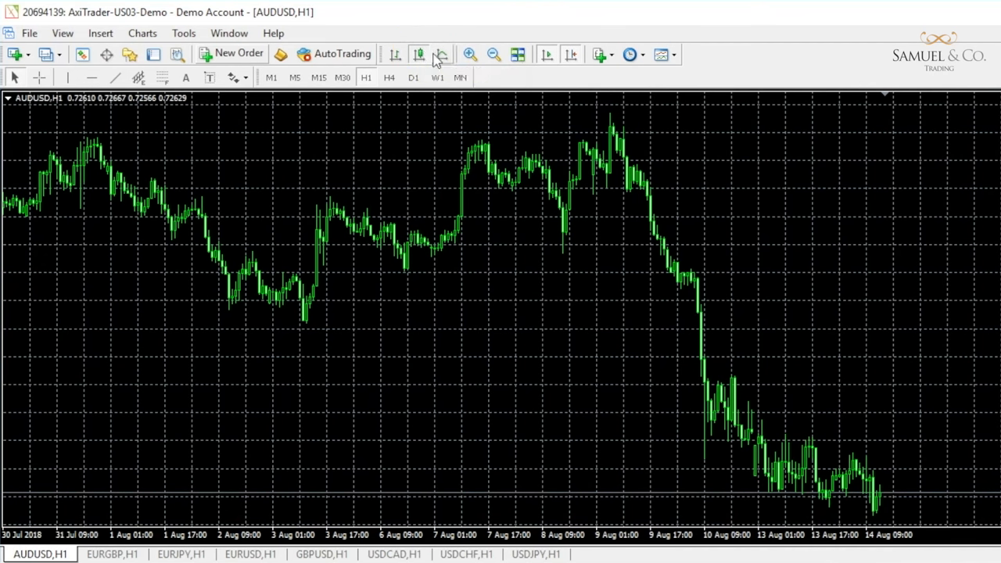
pyautogui.click(441, 53)
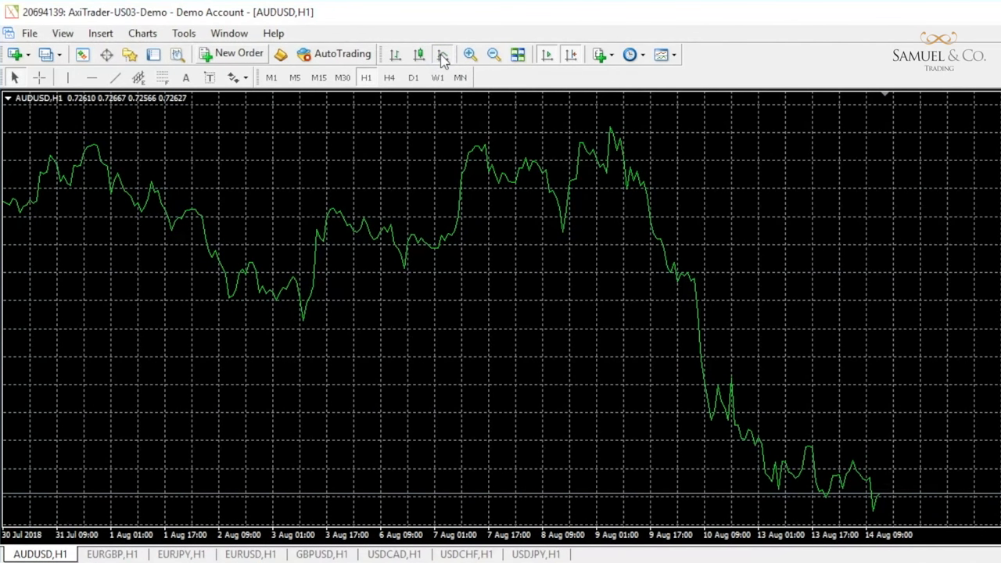
pyautogui.click(419, 53)
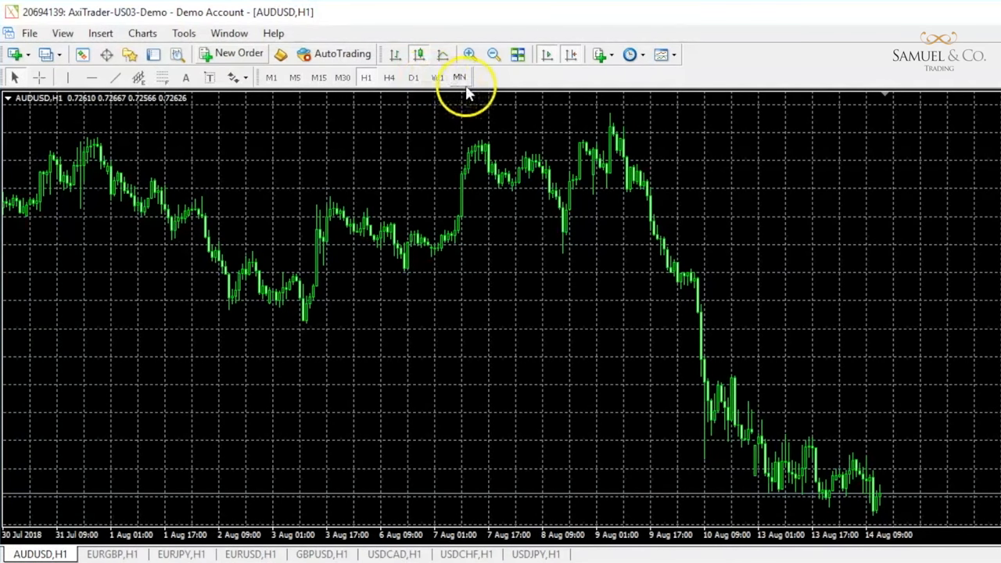
pyautogui.moveTo(482, 91)
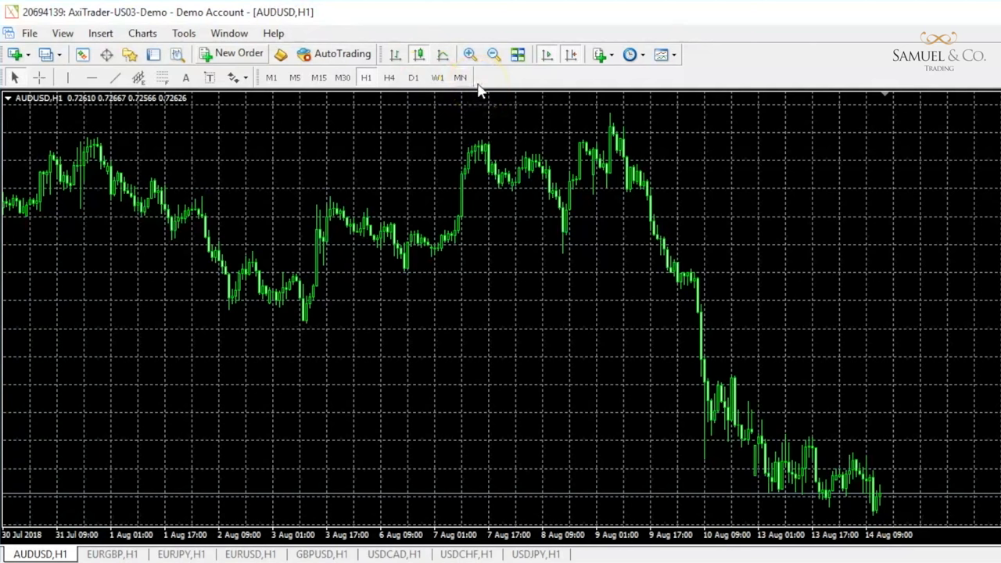
pyautogui.moveTo(469, 54)
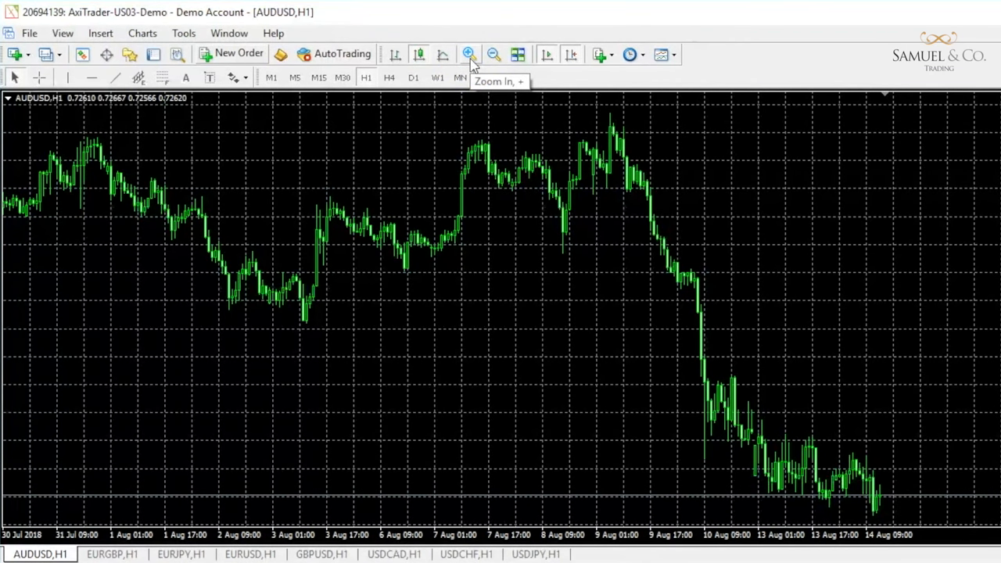
pyautogui.click(473, 54)
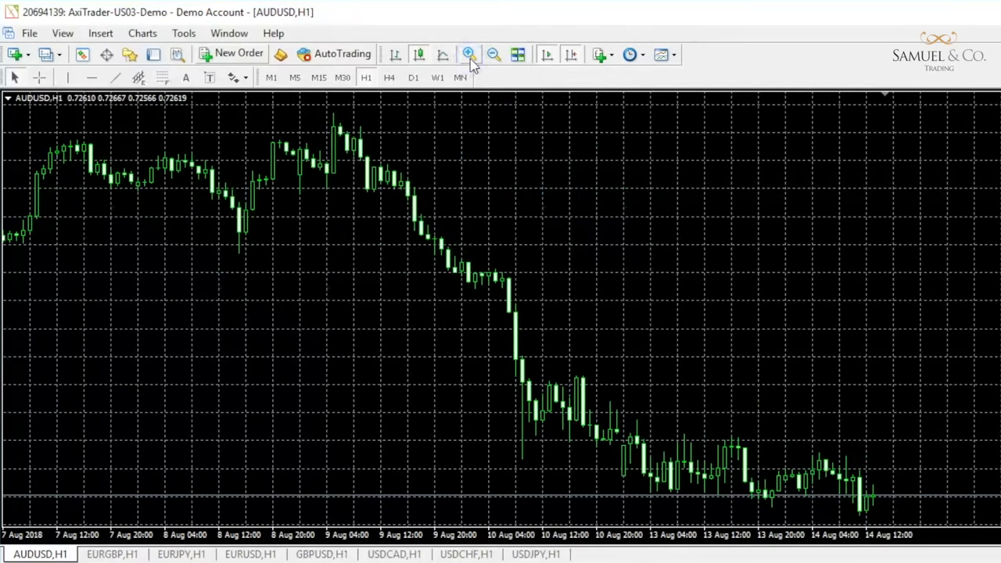
pyautogui.click(473, 54)
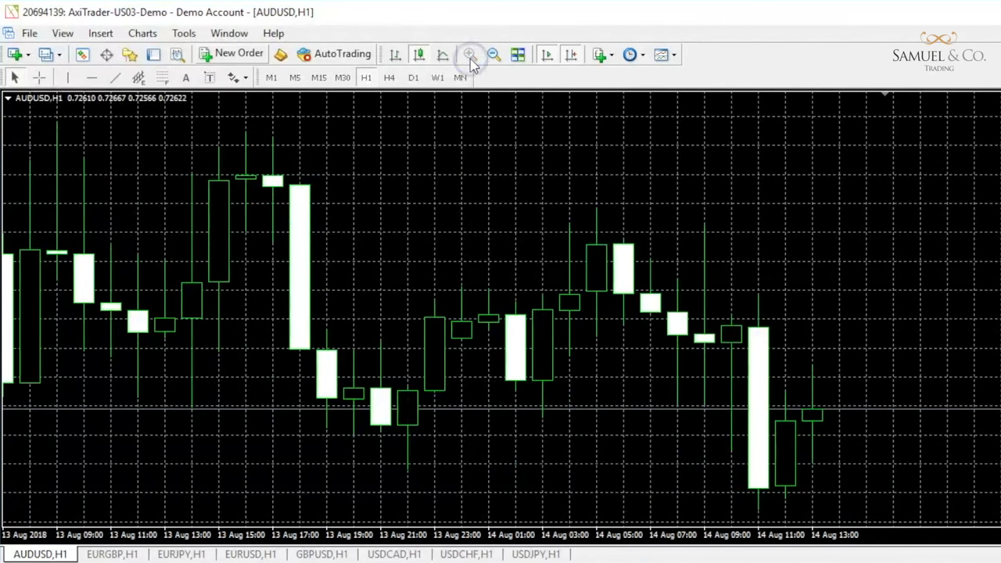
pyautogui.click(495, 53)
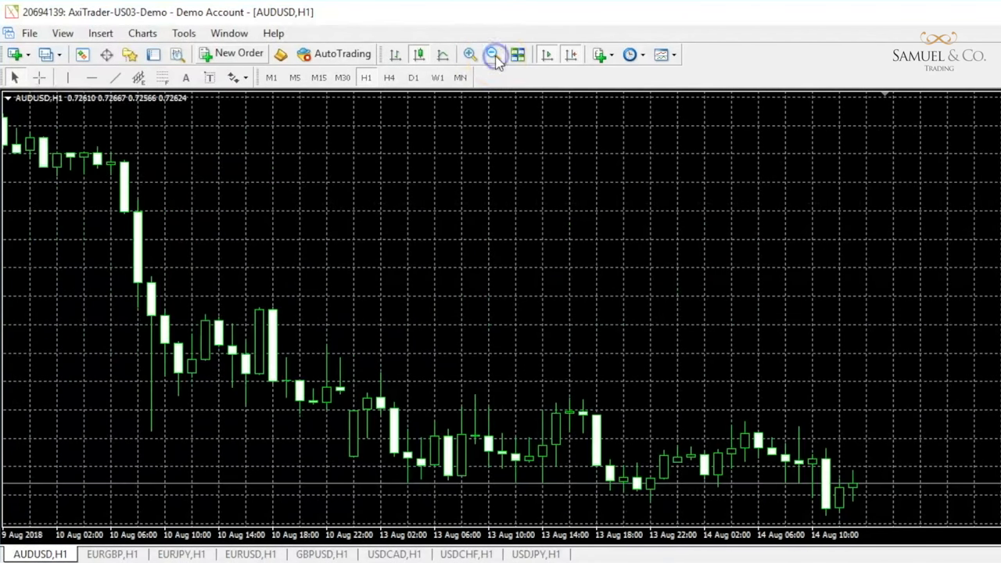
pyautogui.click(494, 53)
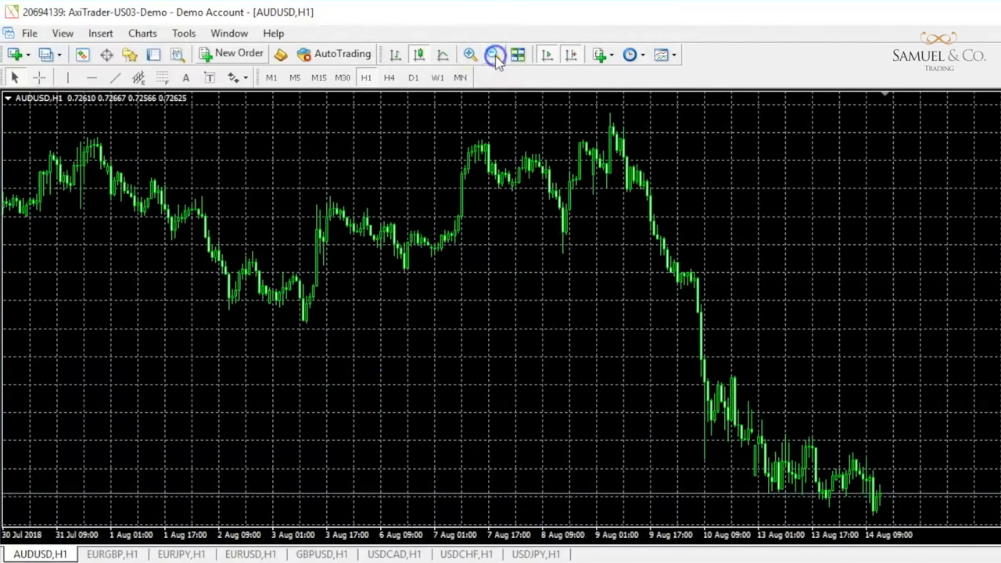
pyautogui.click(495, 53)
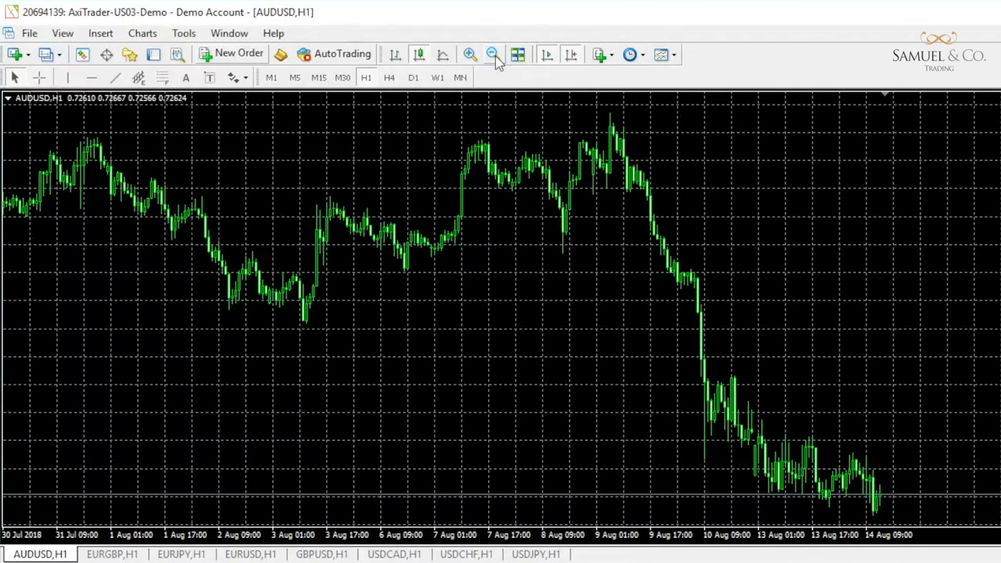
pyautogui.moveTo(519, 53)
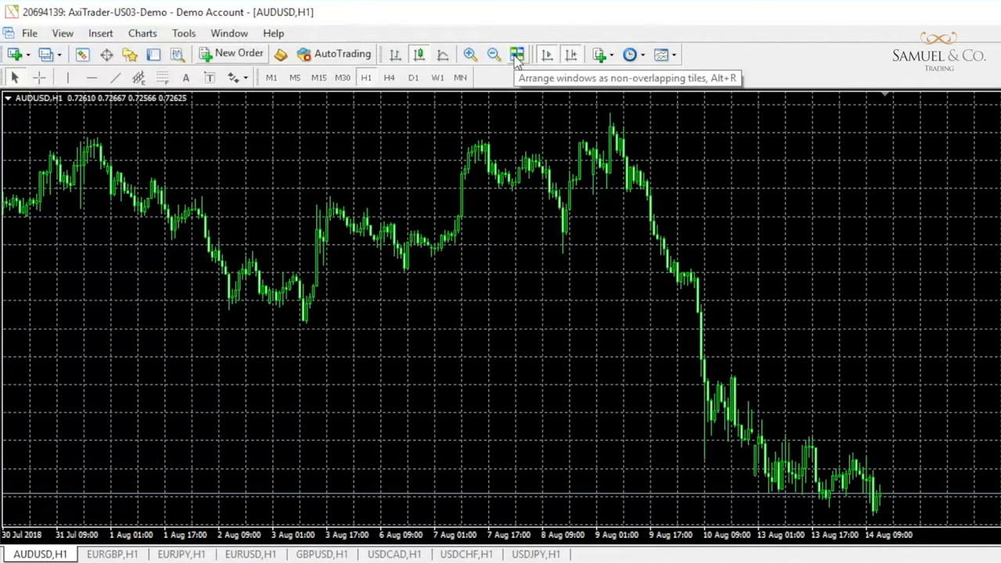
pyautogui.click(518, 53)
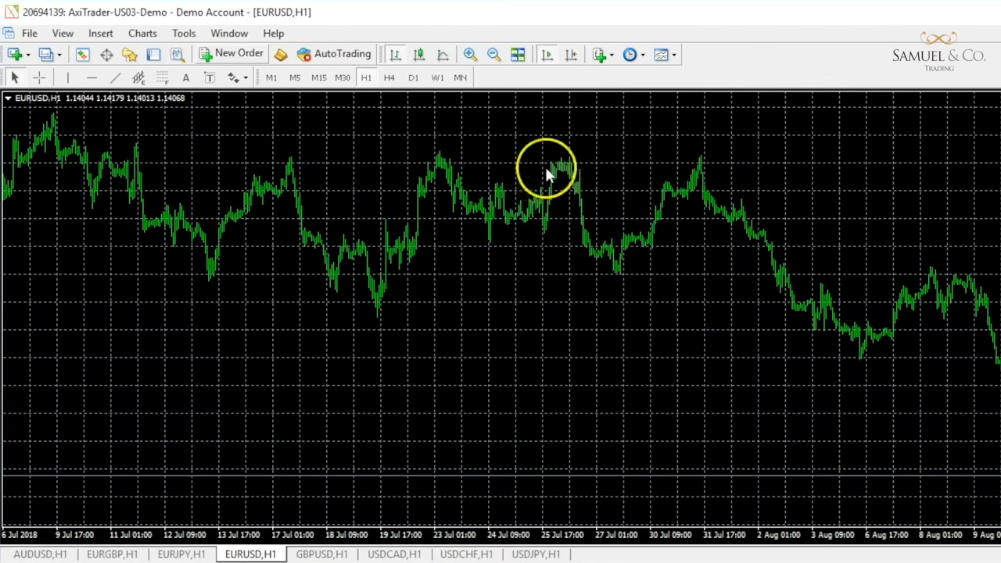
pyautogui.moveTo(573, 61)
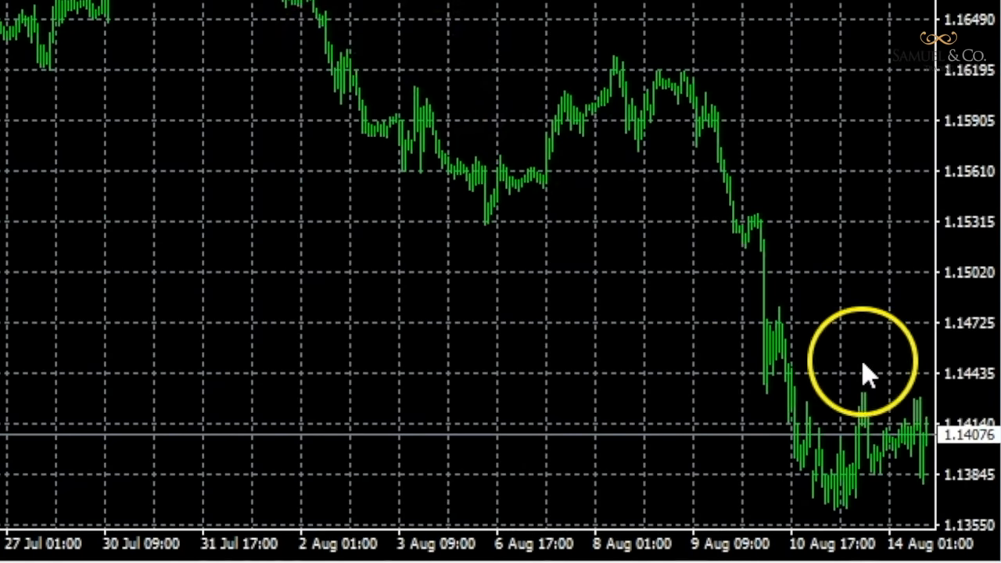
pyautogui.moveTo(931, 457)
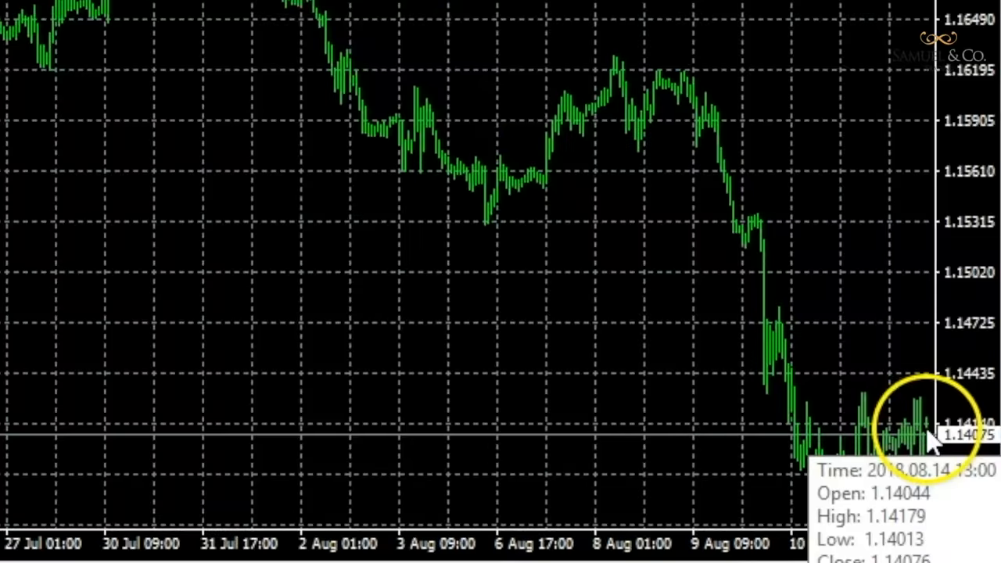